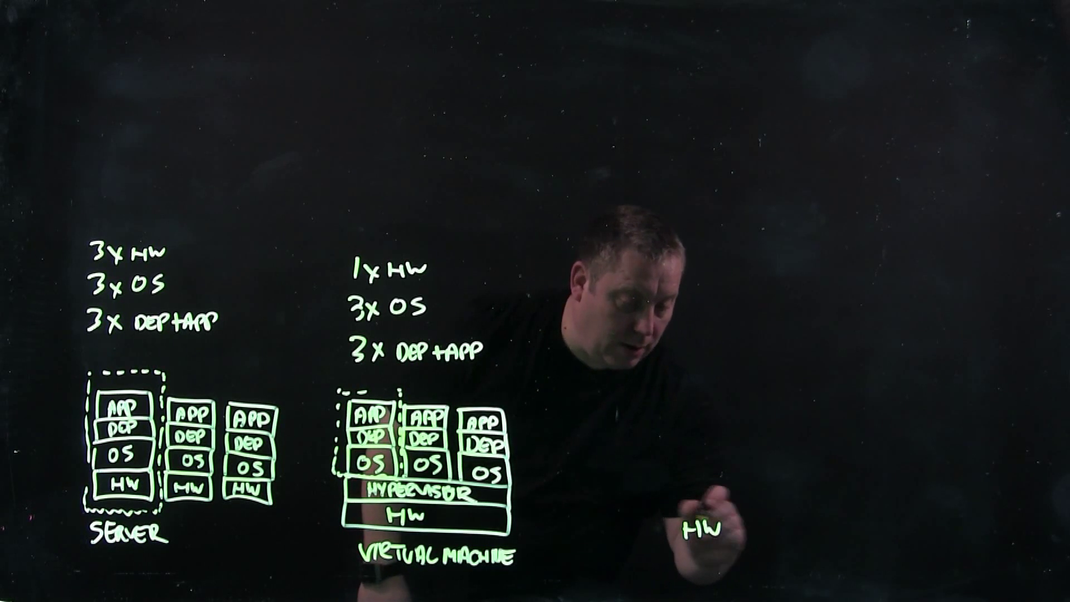
- Sketch the HW, HYPERVISOR and DOCKER-OS layers with three APP/DEP stacks, labelled 1x HW, 1x OS, 3x DEP+APP
{"action": "left_click_drag", "start_coordinate": [627, 518], "coordinate": [816, 546]}
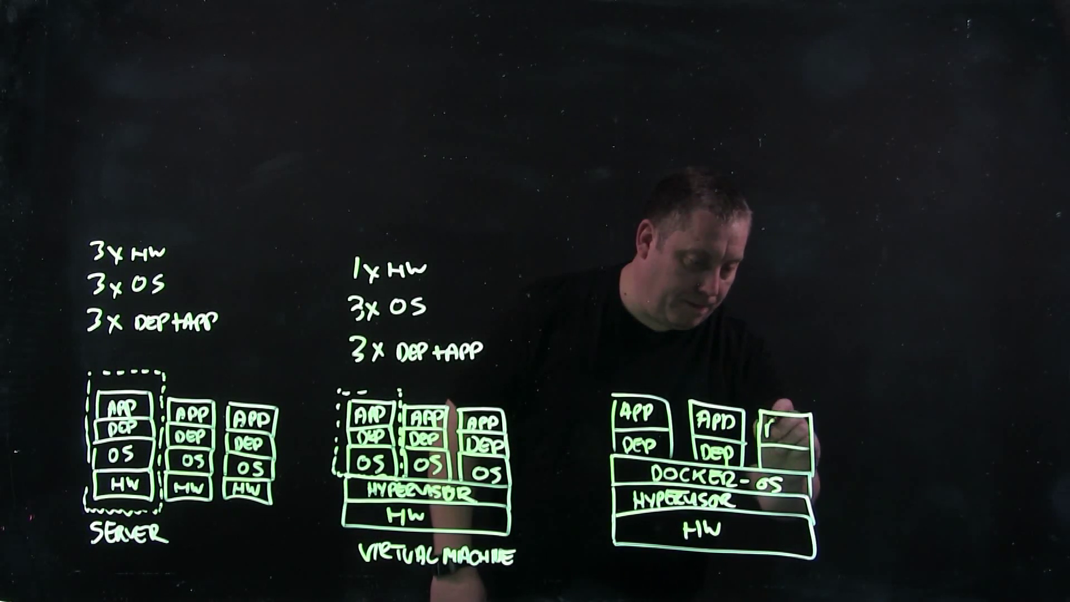
{"action": "type", "text": "APD"}
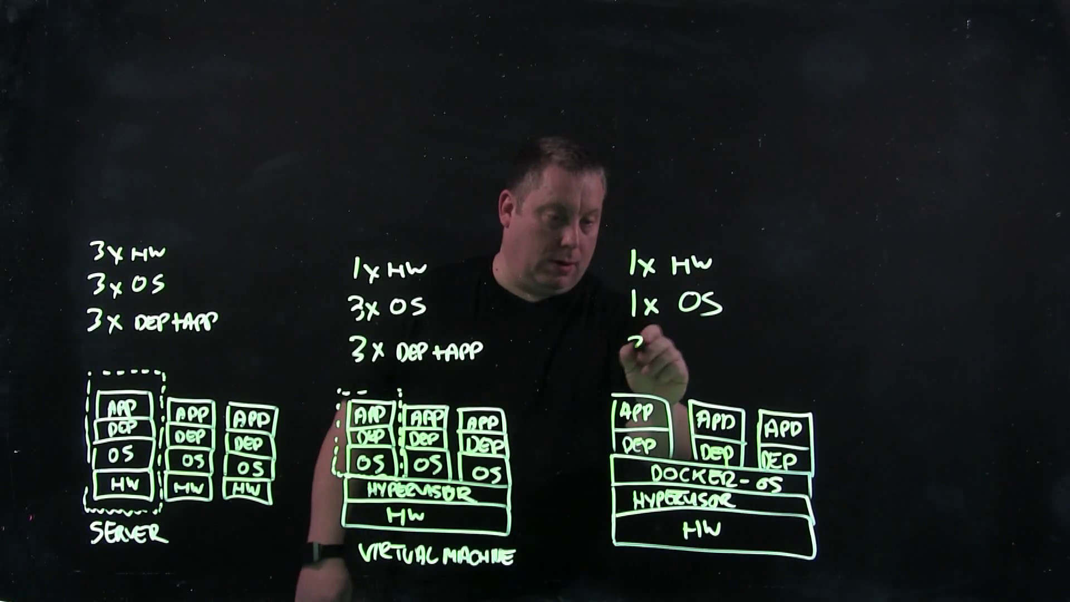
{"action": "type", "text": "3x D"}
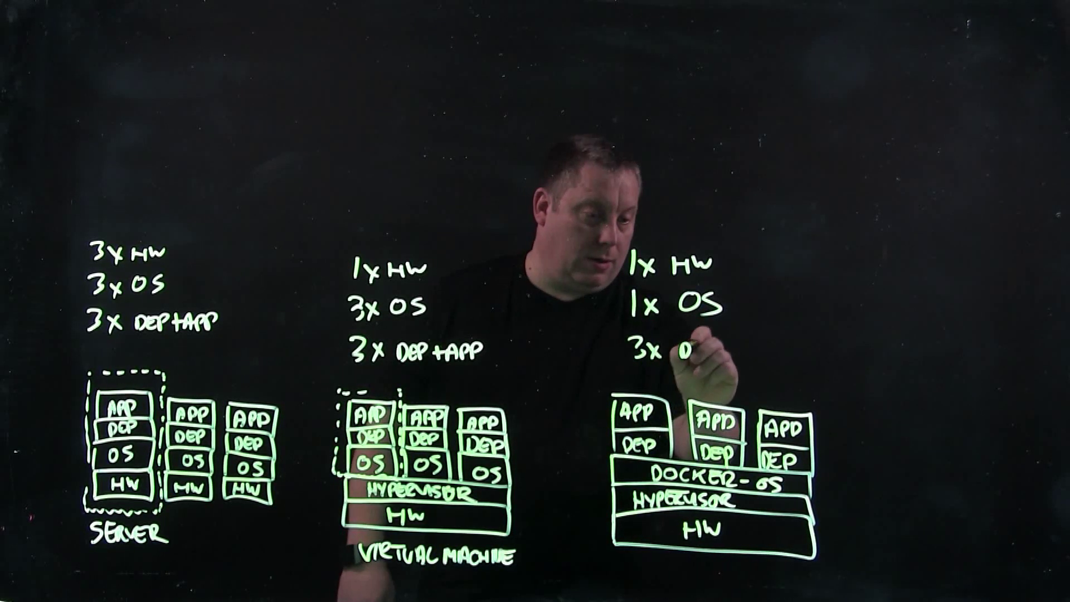